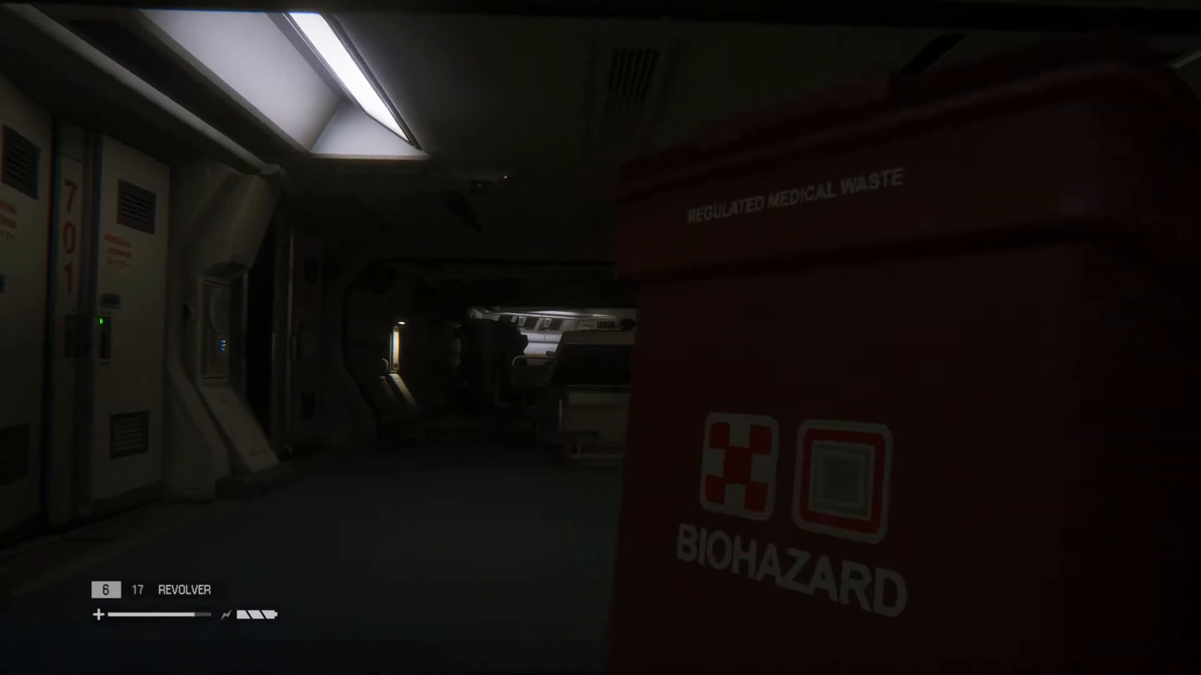
{"action": "mouse_move", "coordinate": [601, 338]}
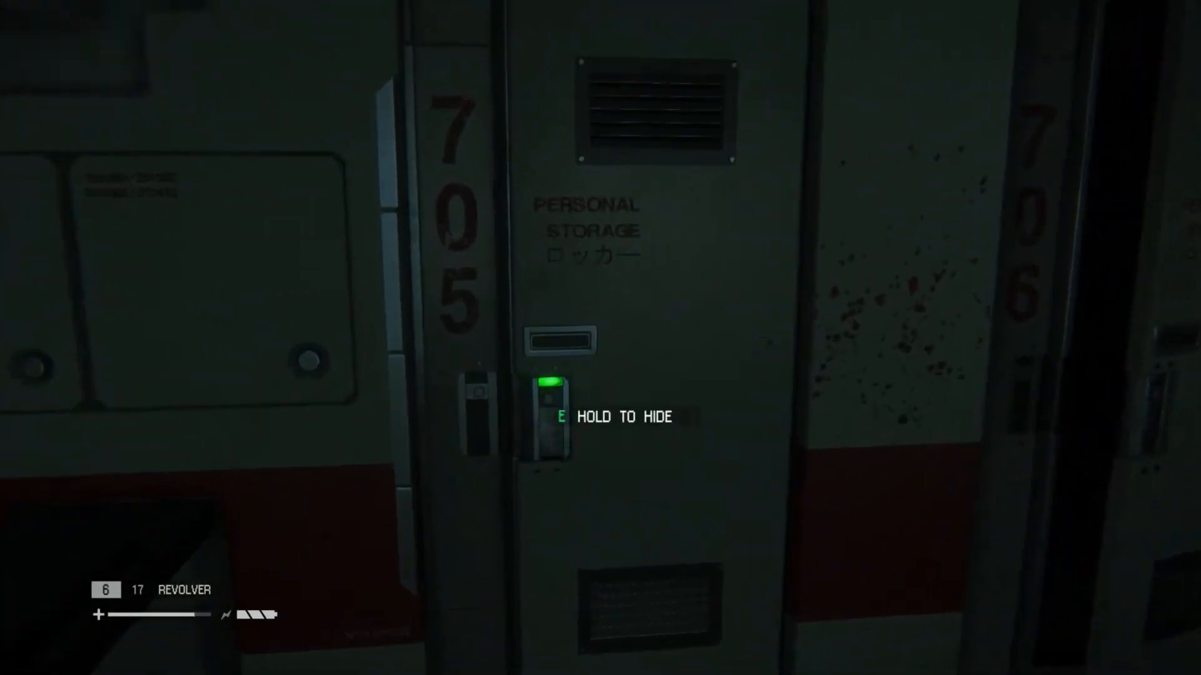
- Reach locker 705 past the biohazard bin, where the hide prompt appears
{"action": "key", "text": "e"}
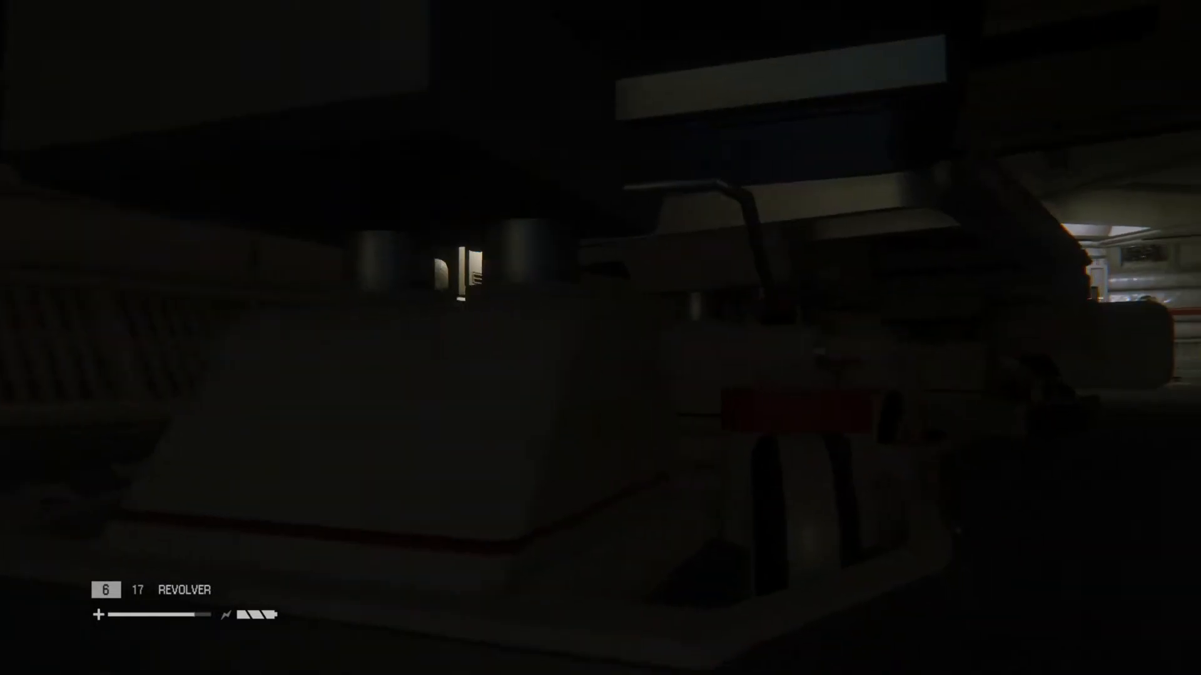
{"action": "mouse_move", "coordinate": [600, 337]}
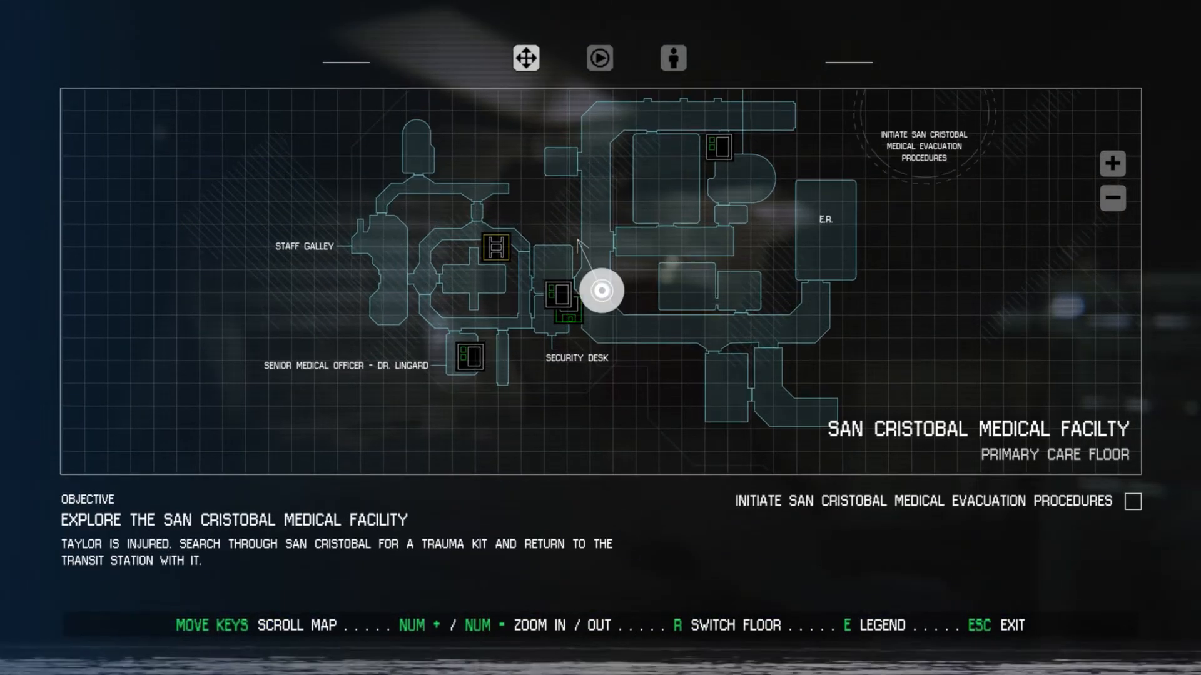
- Close the San Cristobal facility map and approach the bloodied body
{"action": "key", "text": "Escape"}
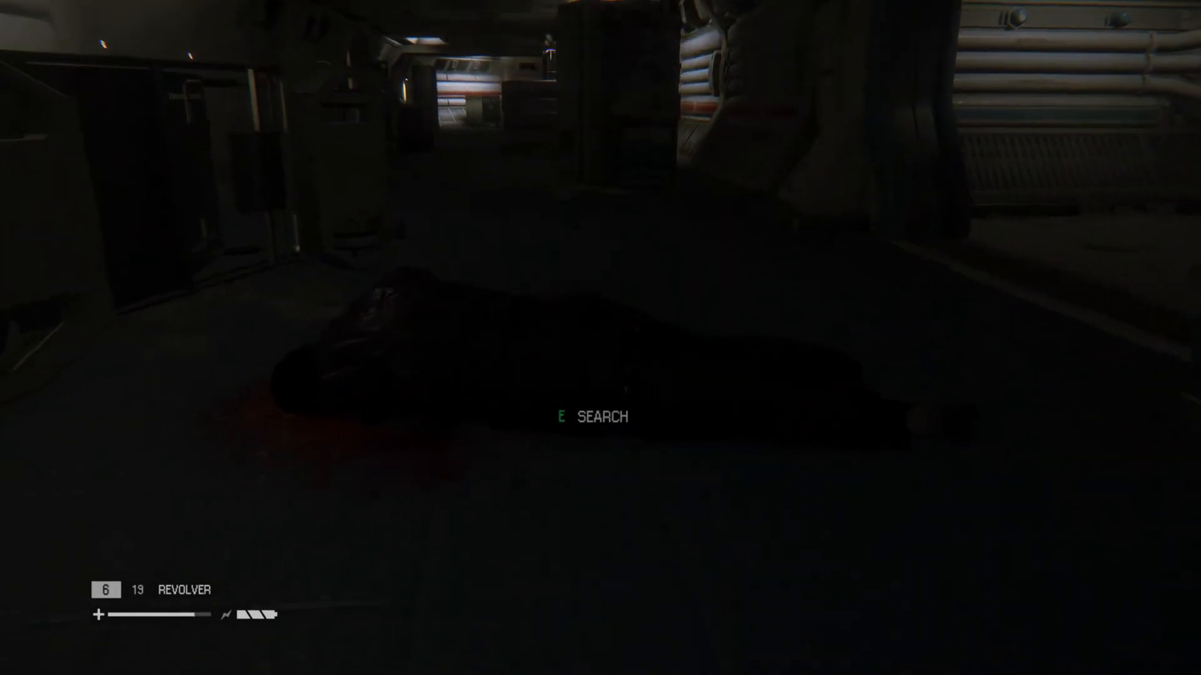
- Search the body for revolver ammo (now 21), then close the facility map
{"action": "key", "text": "e"}
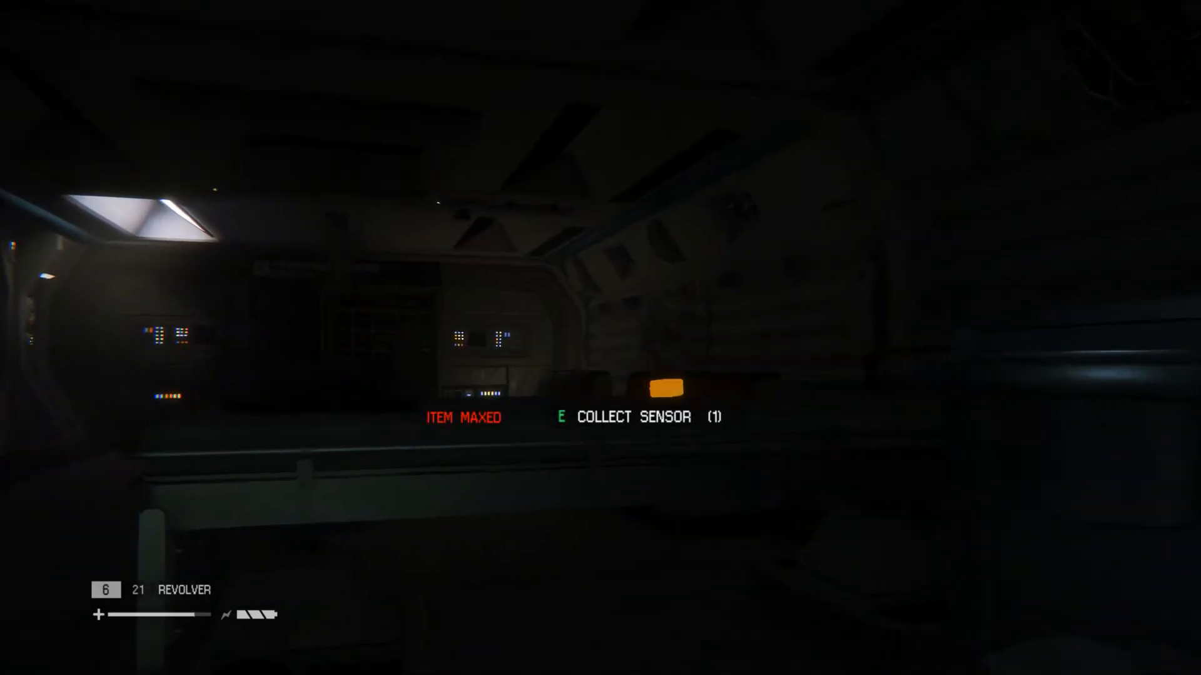
{"action": "mouse_move", "coordinate": [600, 338]}
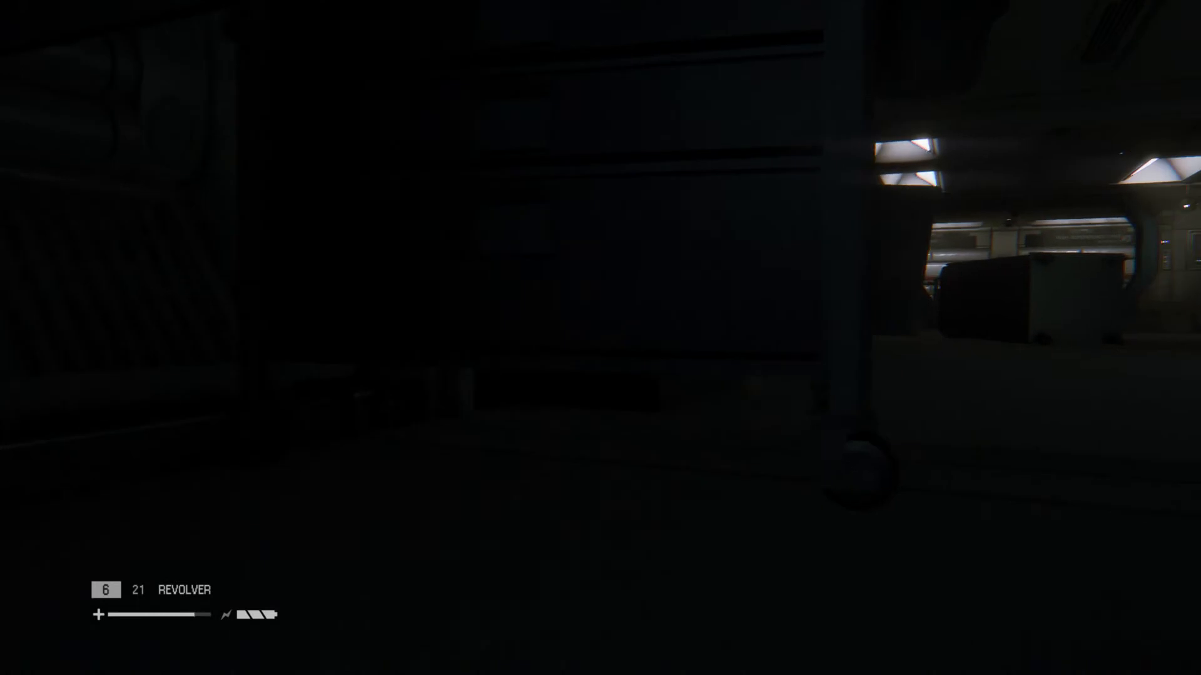
{"action": "mouse_move", "coordinate": [600, 337]}
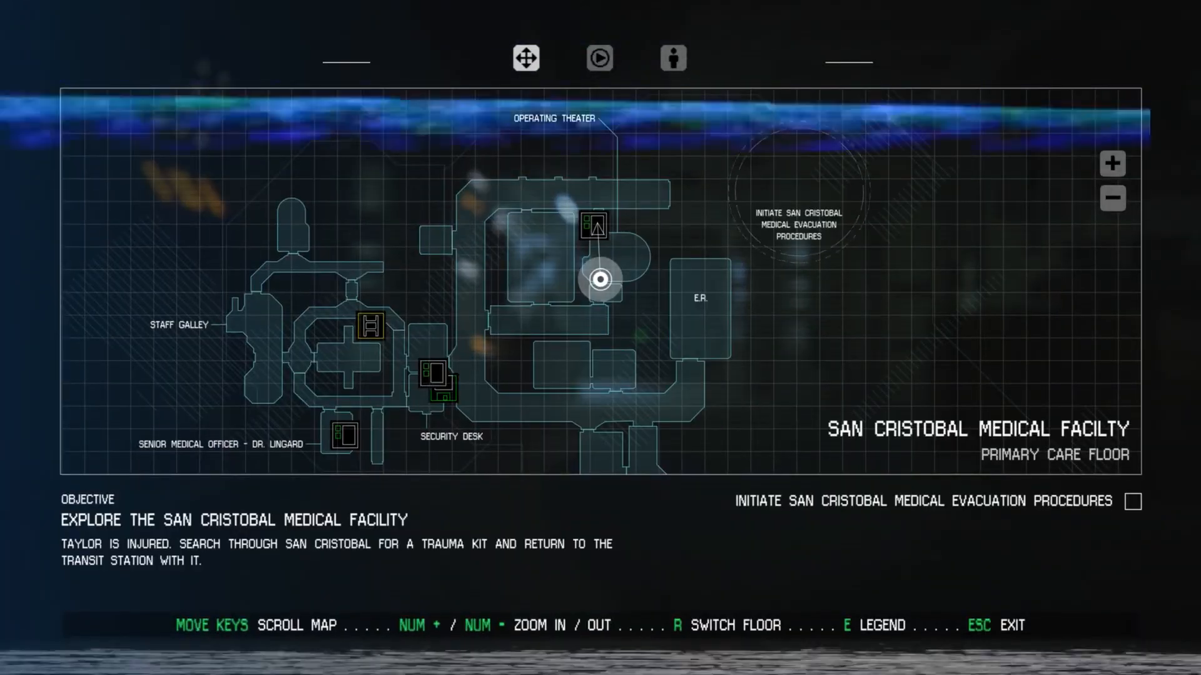
{"action": "key", "text": "Escape"}
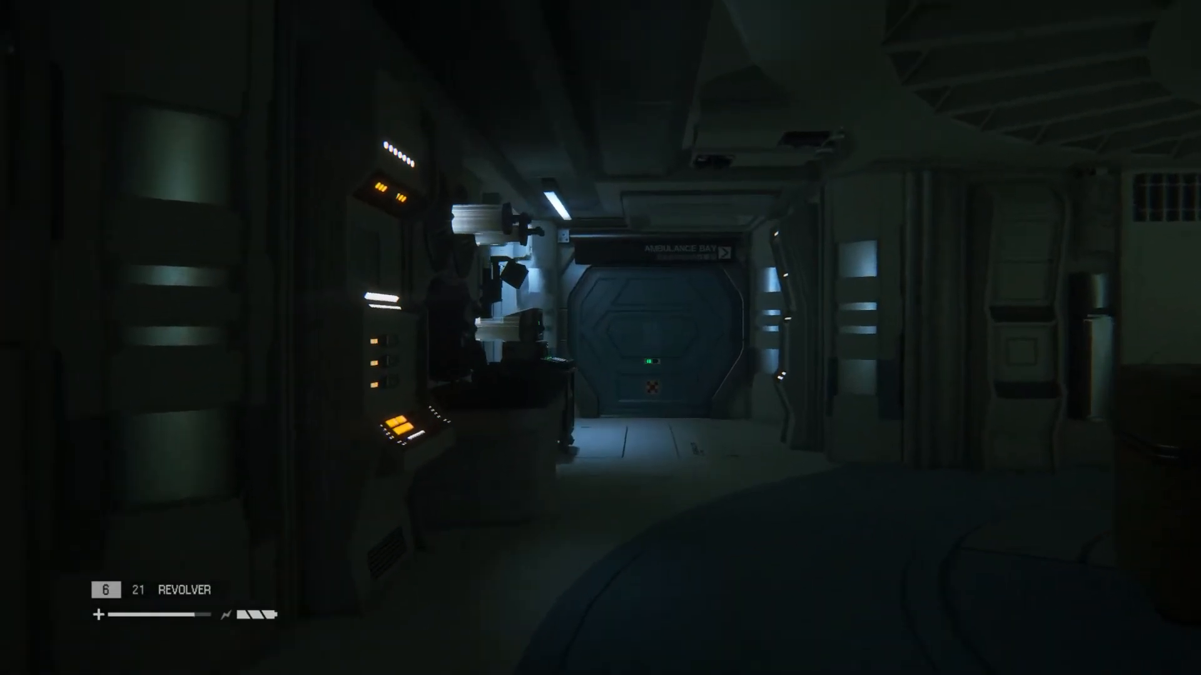
{"action": "mouse_move", "coordinate": [600, 337]}
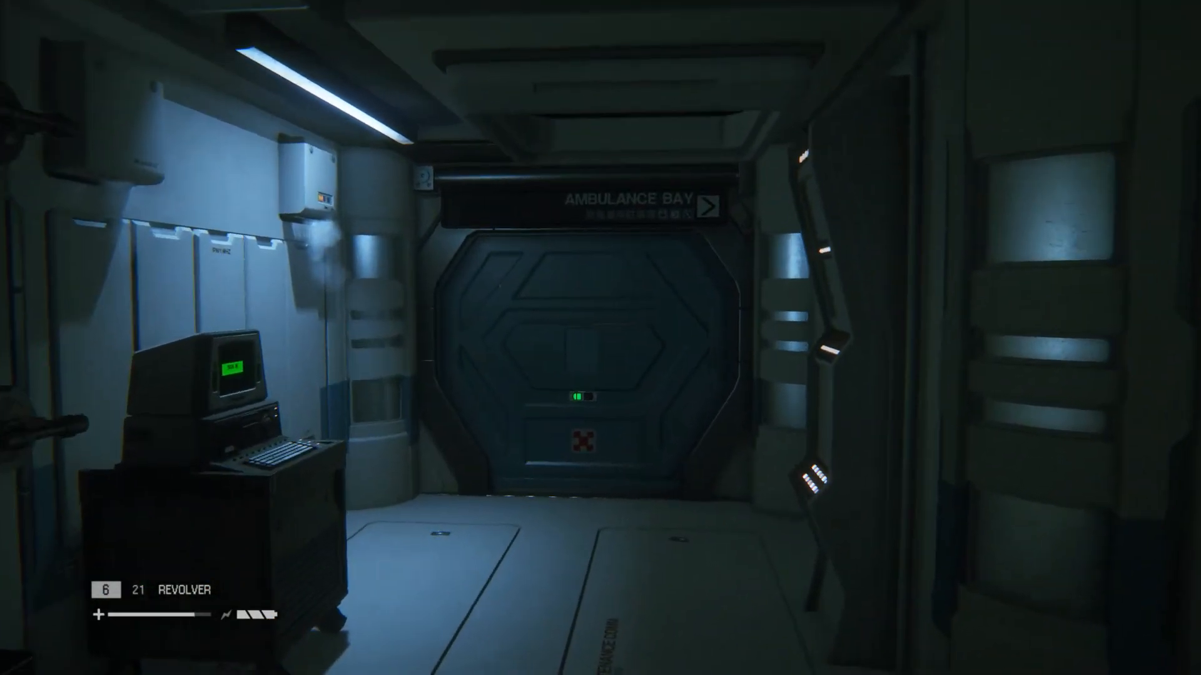
- Go through the Ambulance Bay door toward the emergency save phone
{"action": "key", "text": "w"}
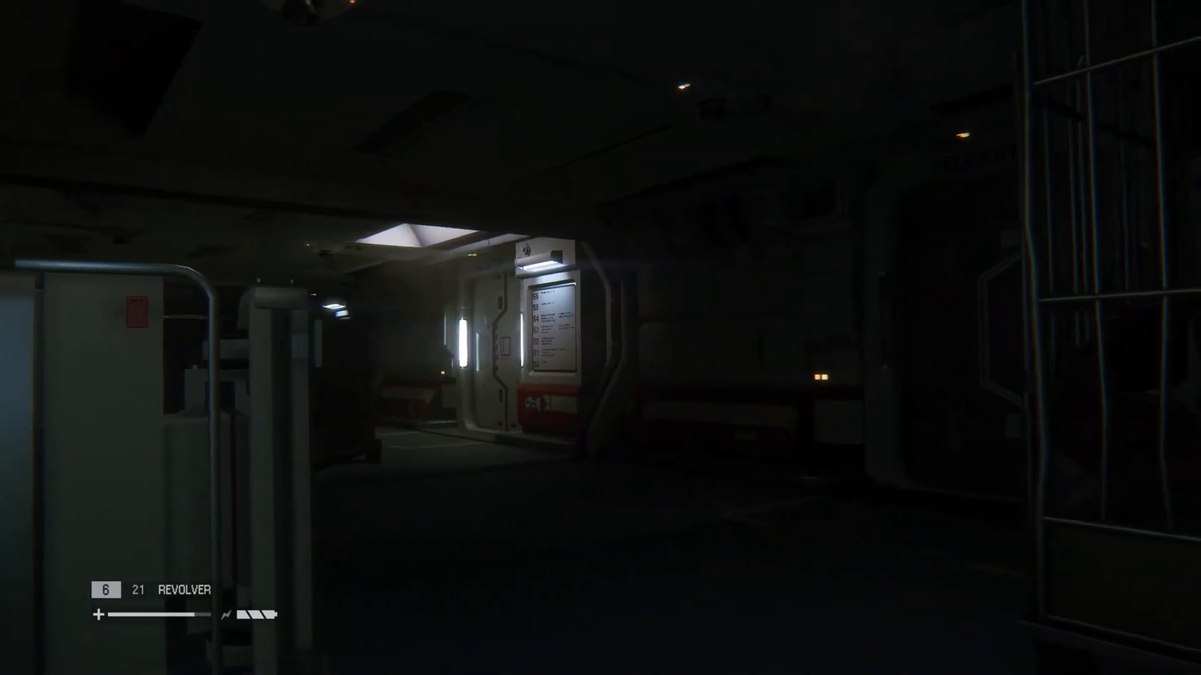
{"action": "mouse_move", "coordinate": [600, 337]}
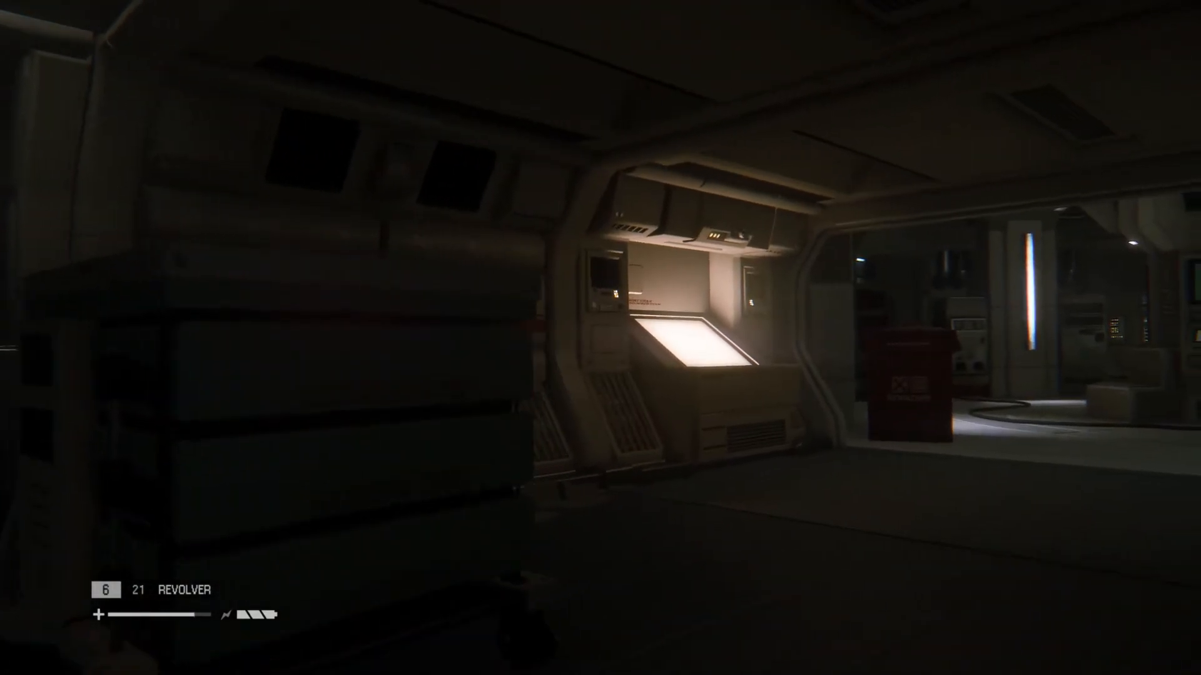
{"action": "mouse_move", "coordinate": [600, 338]}
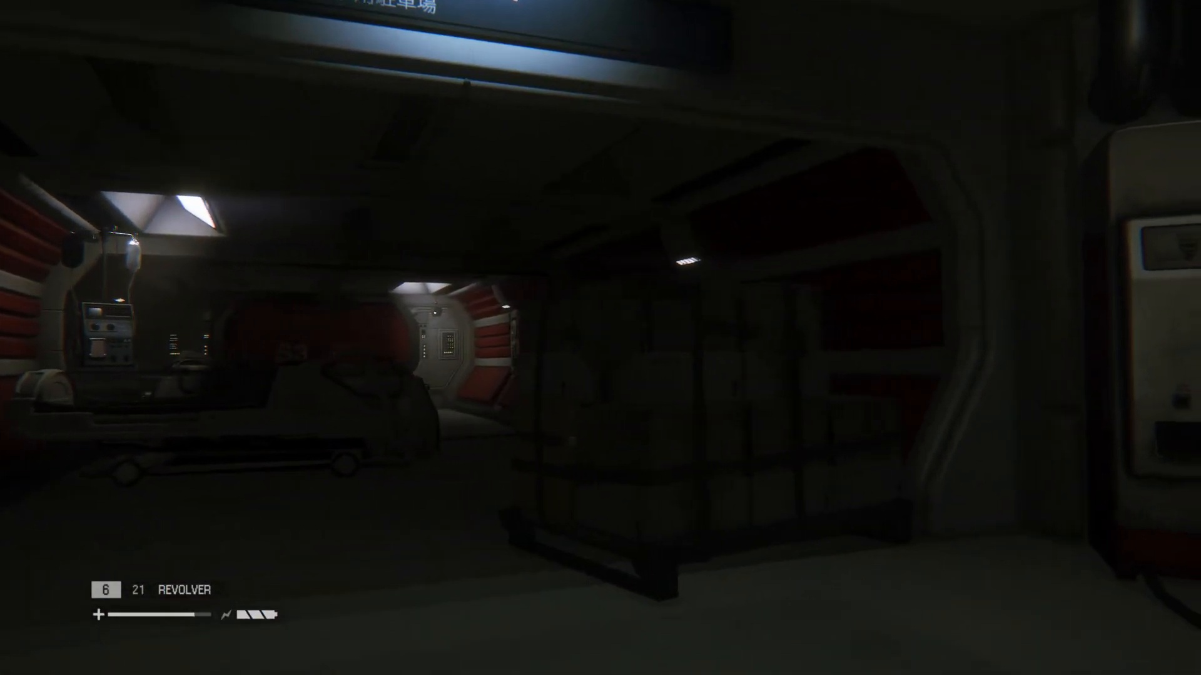
{"action": "mouse_move", "coordinate": [600, 338]}
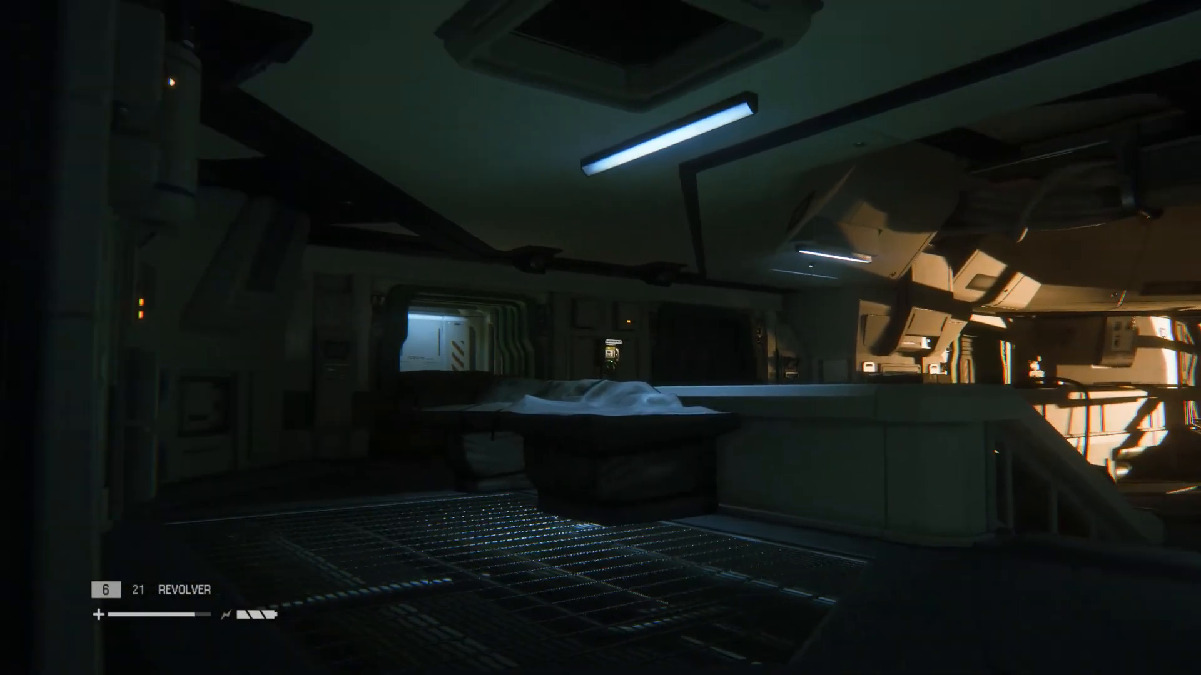
{"action": "mouse_move", "coordinate": [600, 338]}
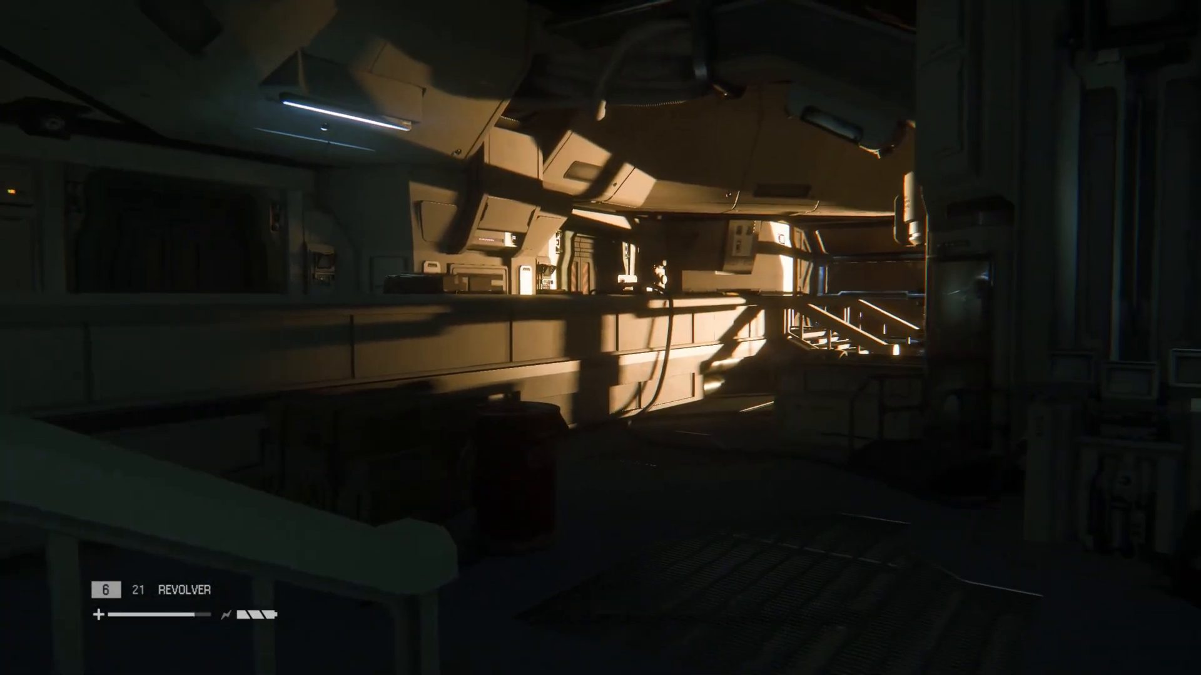
{"action": "mouse_move", "coordinate": [600, 338]}
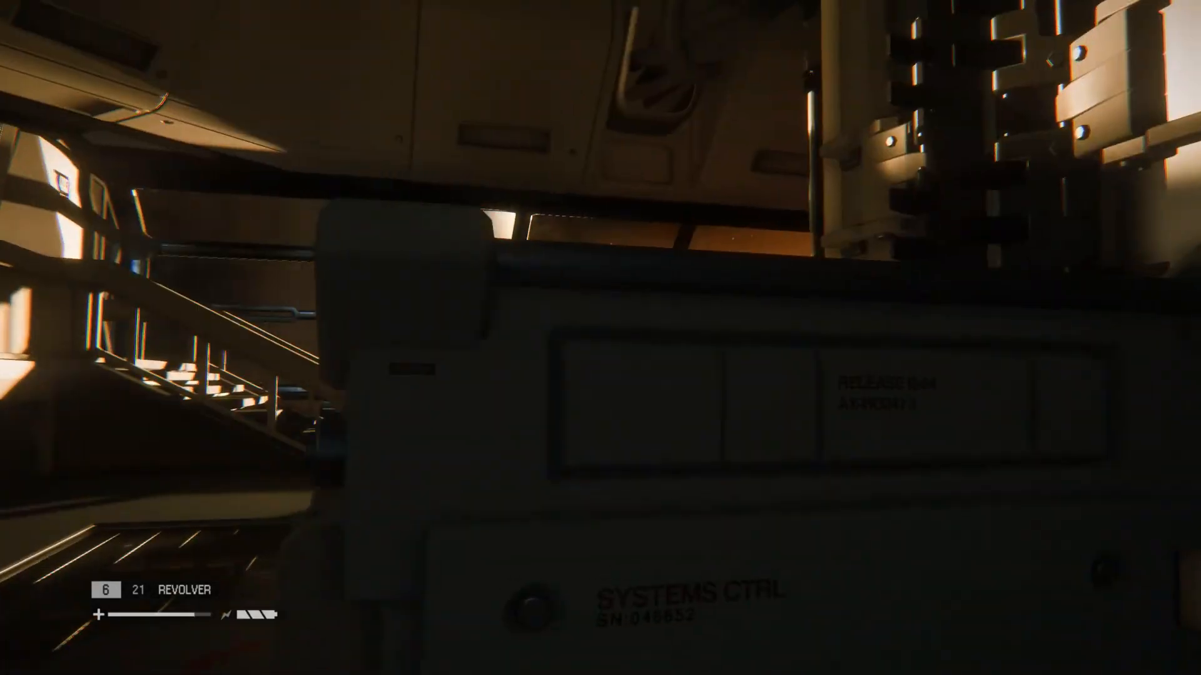
{"action": "mouse_move", "coordinate": [601, 337]}
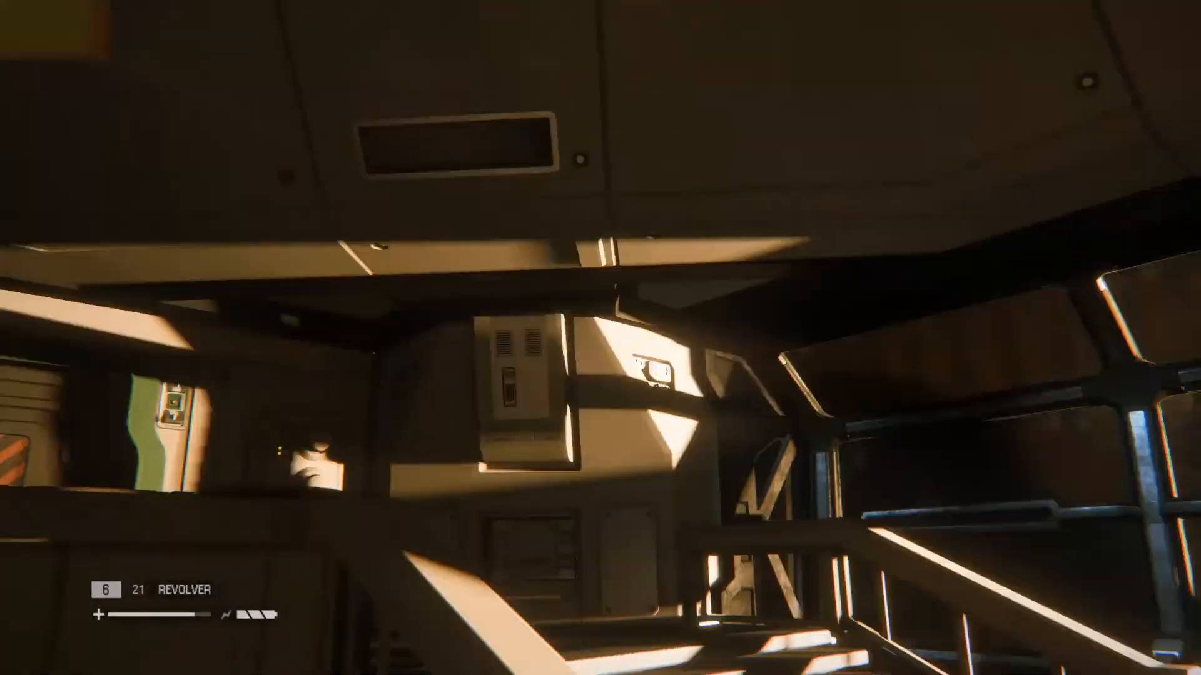
{"action": "mouse_move", "coordinate": [600, 338]}
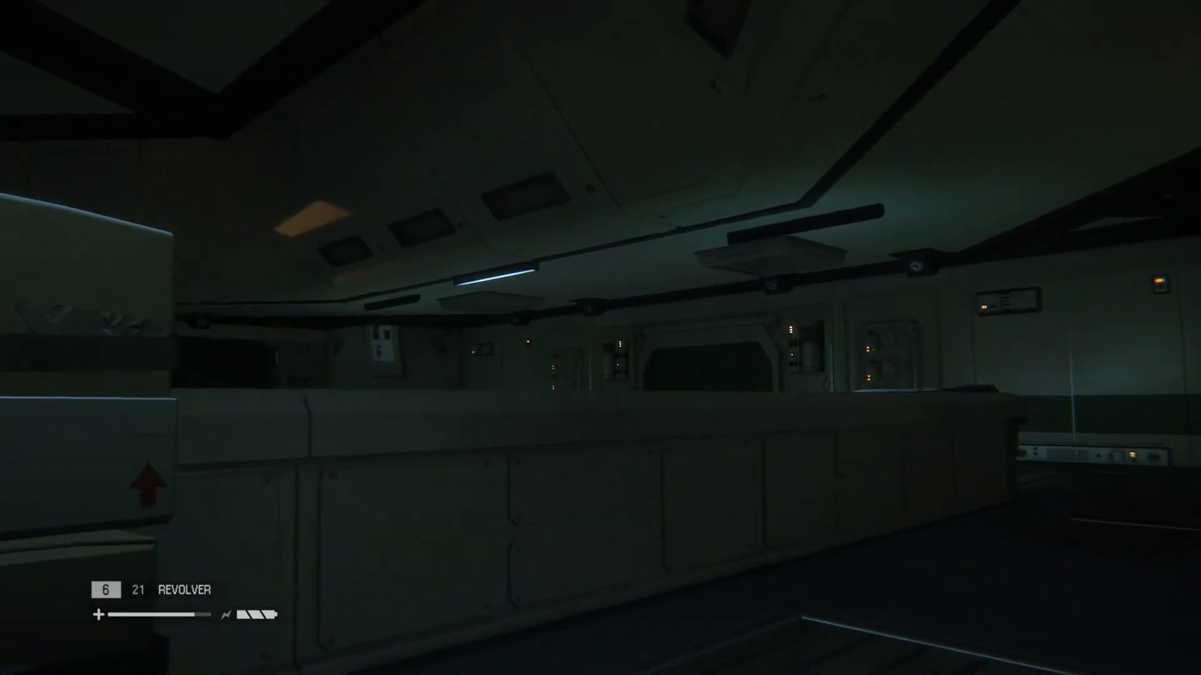
{"action": "mouse_move", "coordinate": [600, 338]}
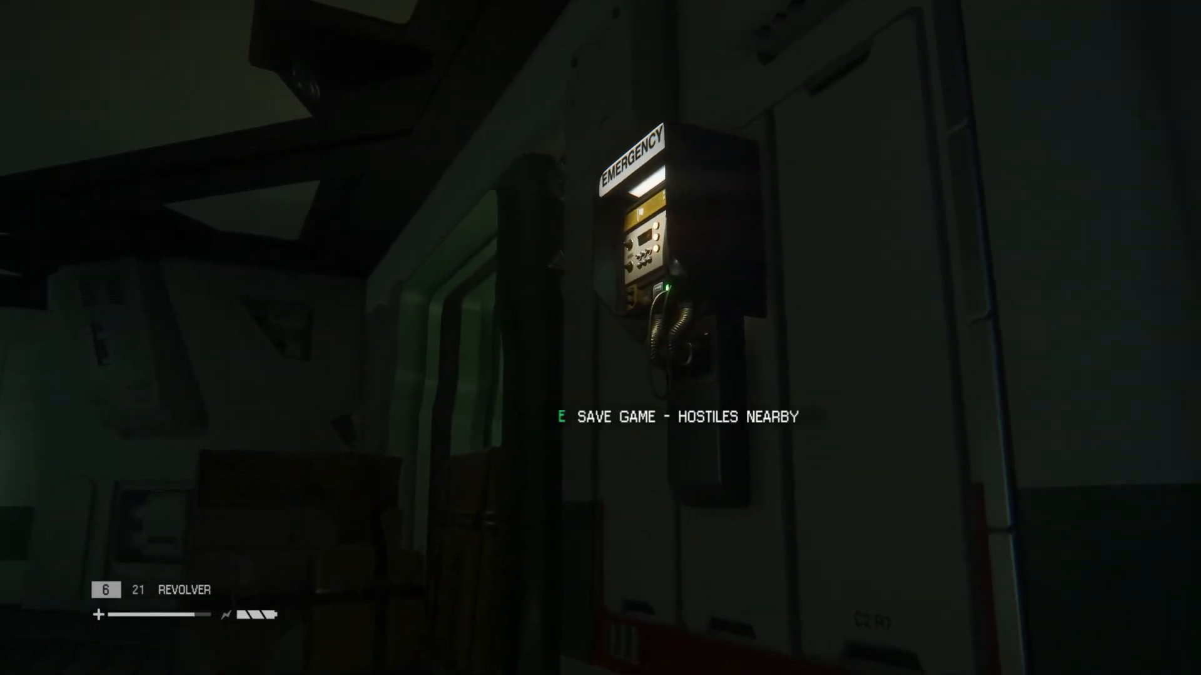
- Save the game at the Emergency phone despite nearby hostiles
{"action": "key", "text": "e"}
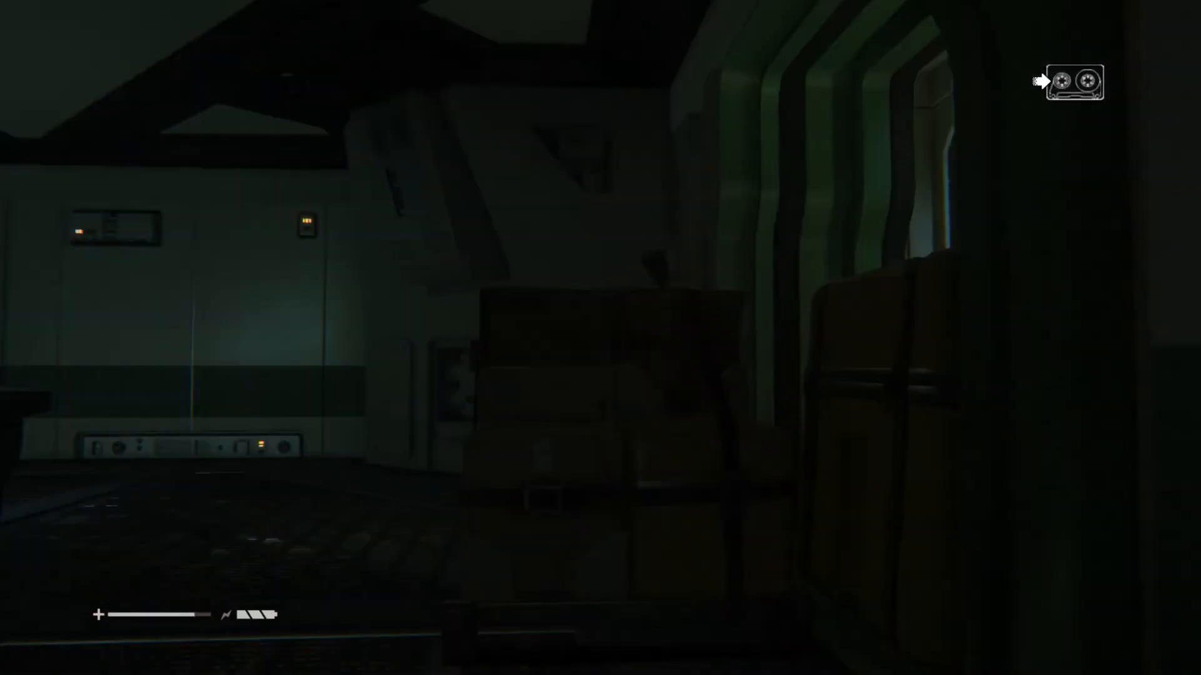
{"action": "mouse_move", "coordinate": [600, 229]}
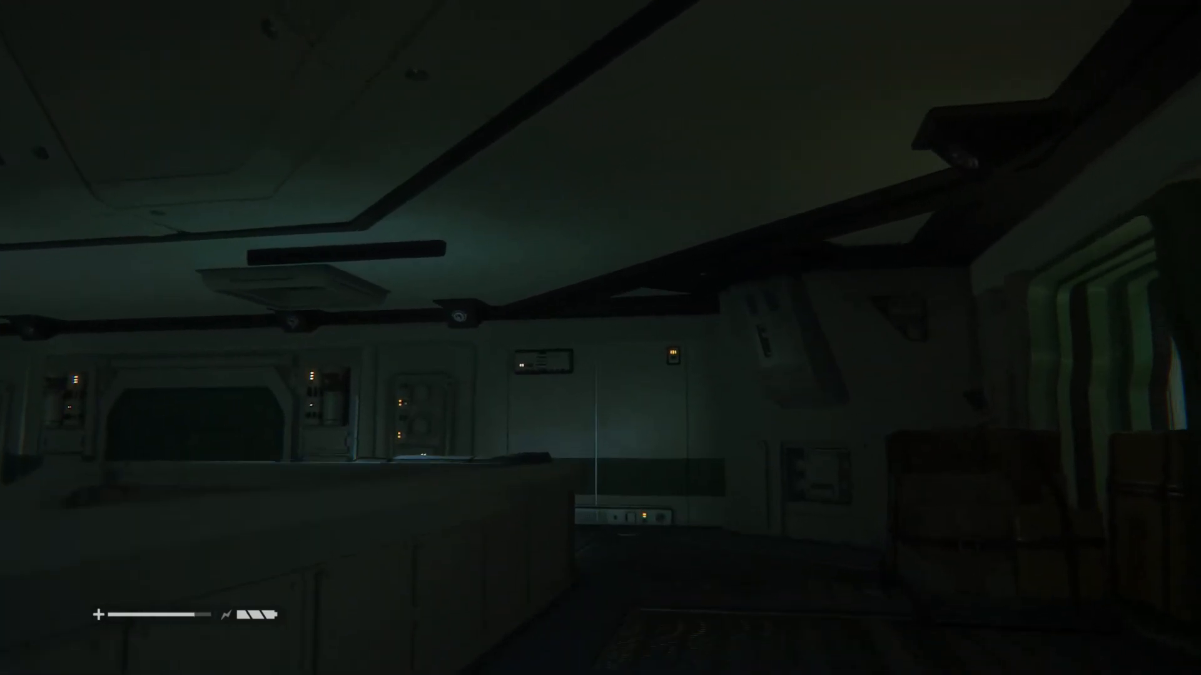
{"action": "mouse_move", "coordinate": [600, 337]}
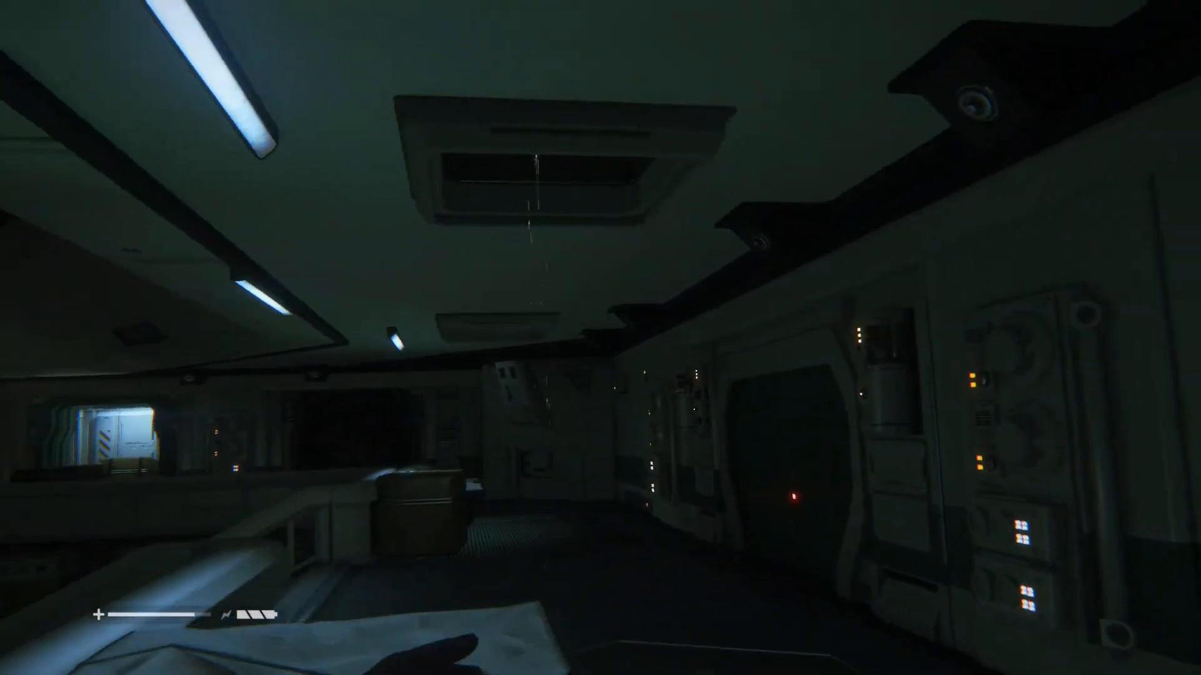